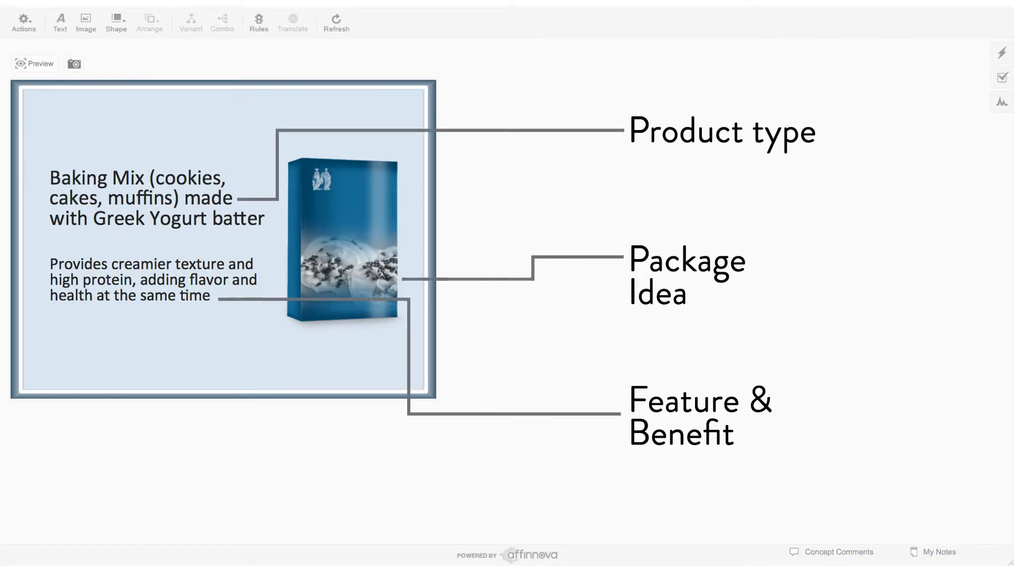
- Advance to the Purchase Intent survey question with four unchosen concept thumbnails
left_click(34, 62)
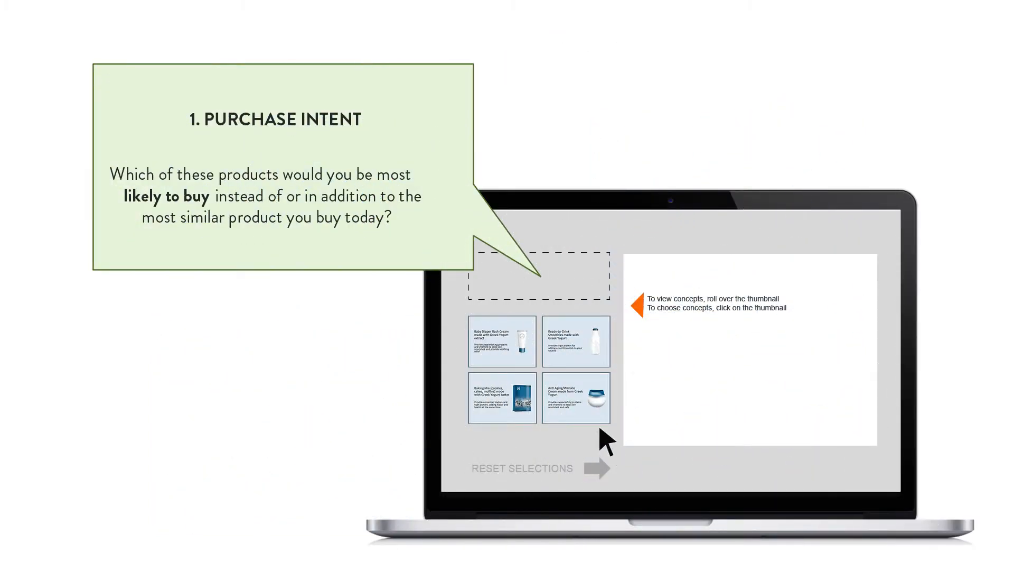